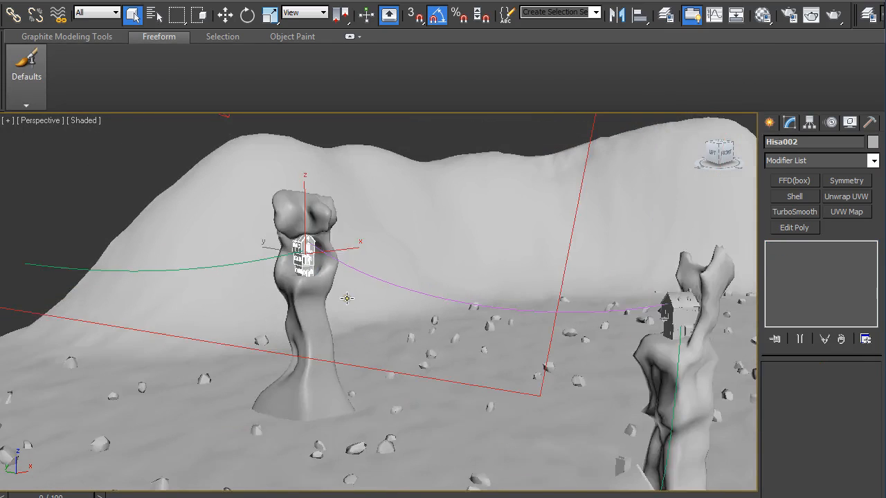
Hide the sculpted rock pillar via Hide Selection so only the house and rocks remain.
{"action": "left_click", "coordinate": [158, 36]}
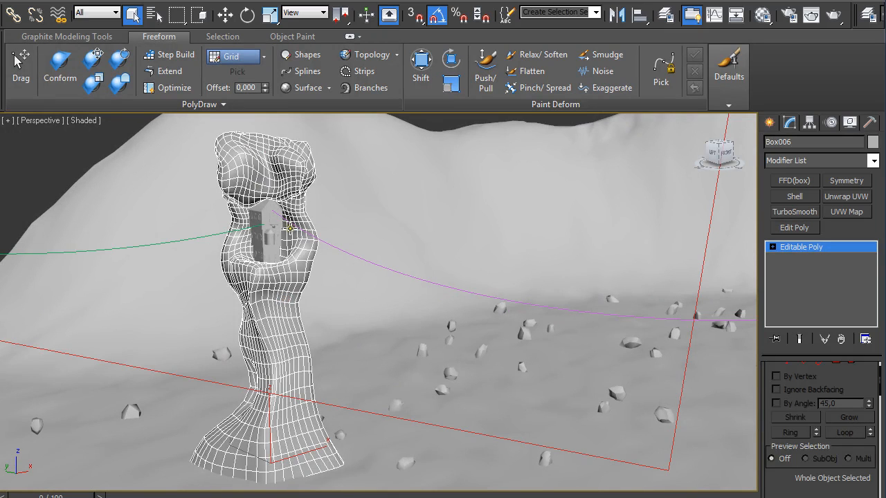
{"action": "right_click", "coordinate": [263, 221]}
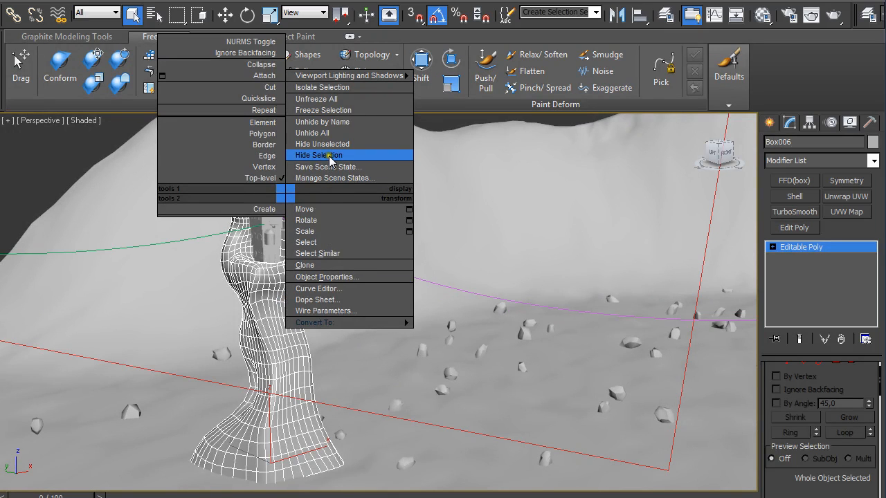
{"action": "left_click", "coordinate": [319, 155]}
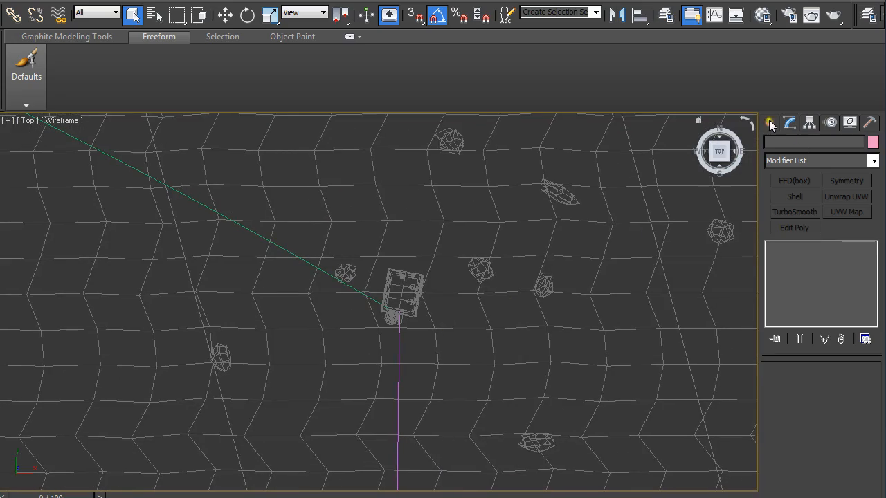
Create a tall green Box primitive with 5×5×8 segments standing beneath the floating house.
{"action": "left_click", "coordinate": [770, 122]}
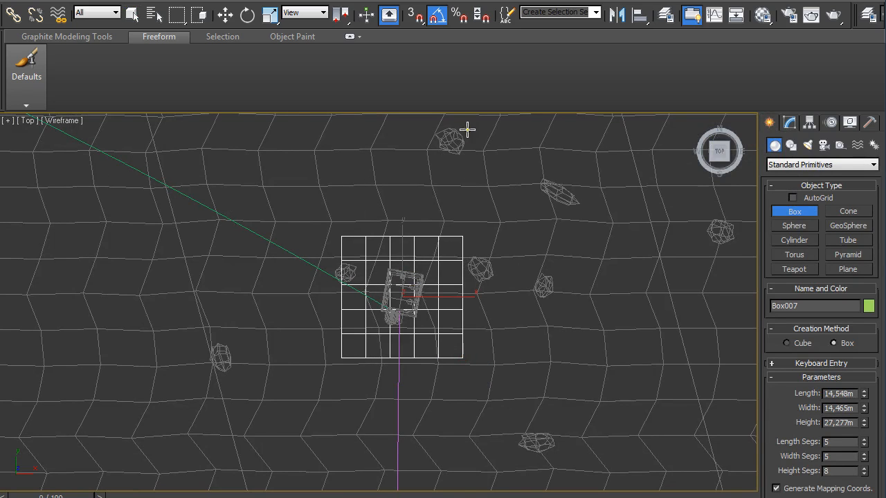
{"action": "key", "text": "p"}
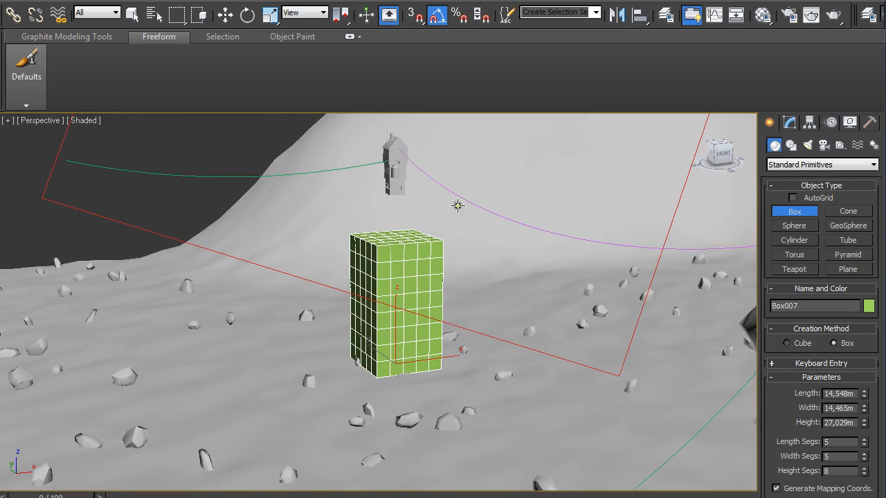
{"action": "left_click_drag", "start_coordinate": [863, 424], "coordinate": [863, 412]}
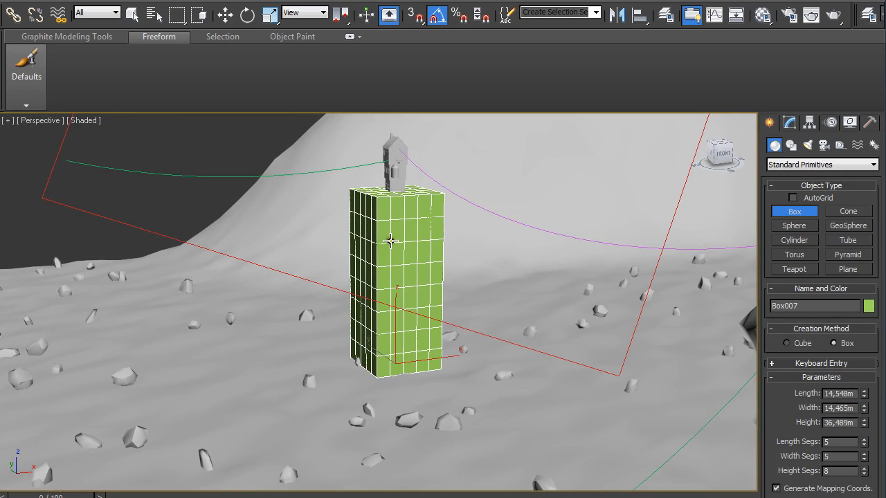
Convert the box to an Editable Poly and enter Polygon sub-object mode in shaded display.
{"action": "right_click", "coordinate": [390, 242]}
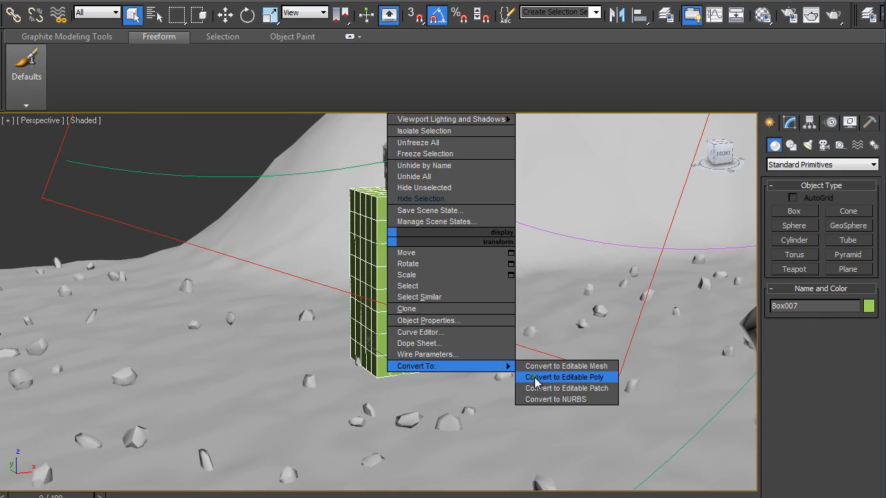
{"action": "left_click", "coordinate": [565, 377]}
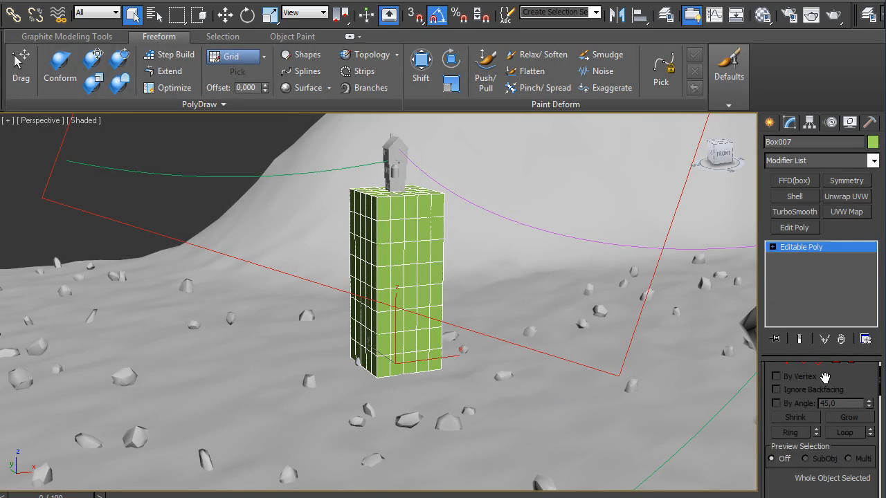
{"action": "left_click", "coordinate": [839, 386]}
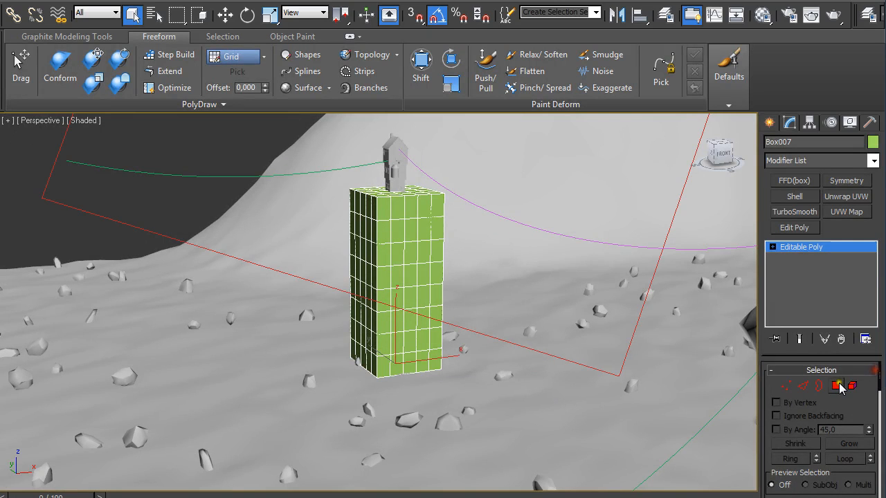
{"action": "left_click", "coordinate": [836, 386]}
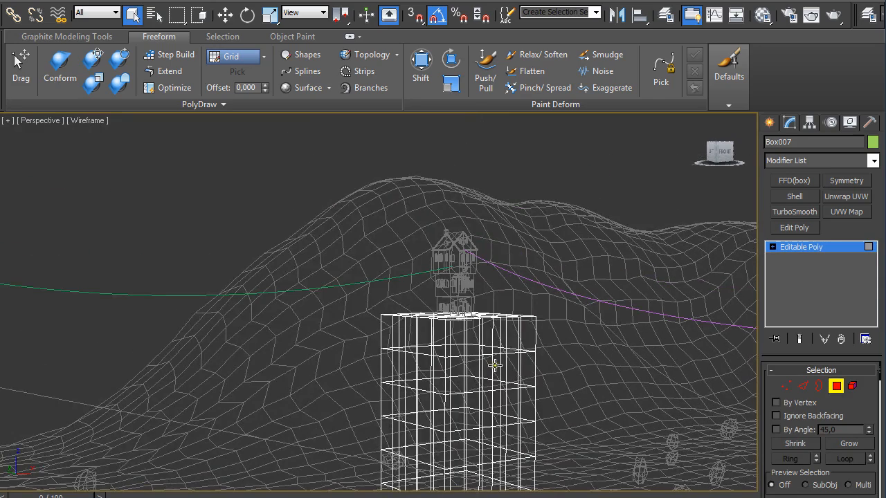
{"action": "key", "text": "F3"}
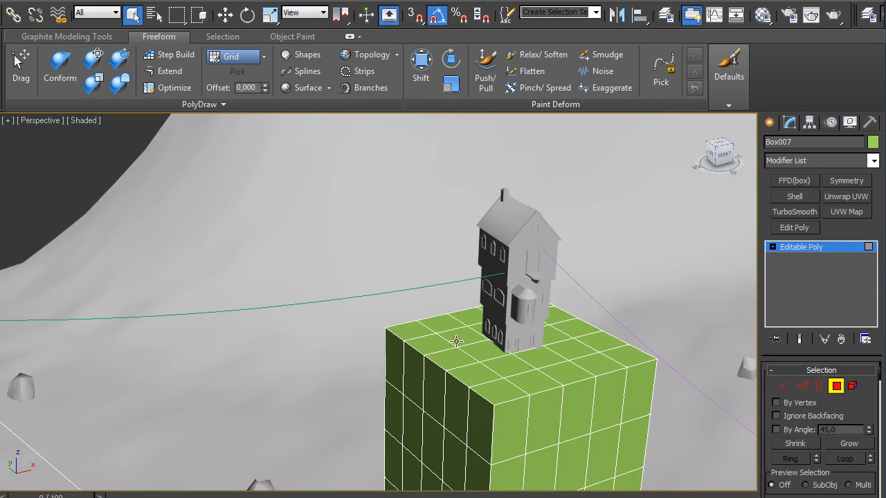
{"action": "mouse_move", "coordinate": [360, 332]}
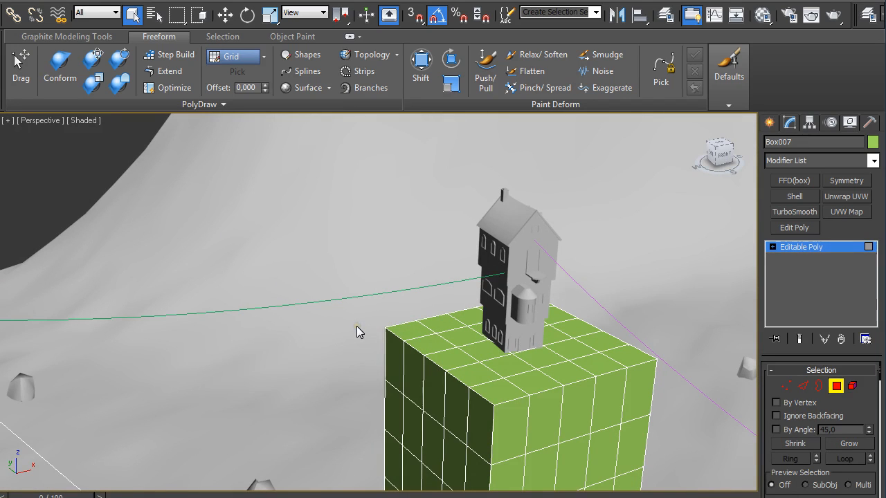
Extrude the box's top polygons into an overhanging ledge above a niche around the house.
{"action": "left_click", "coordinate": [422, 329]}
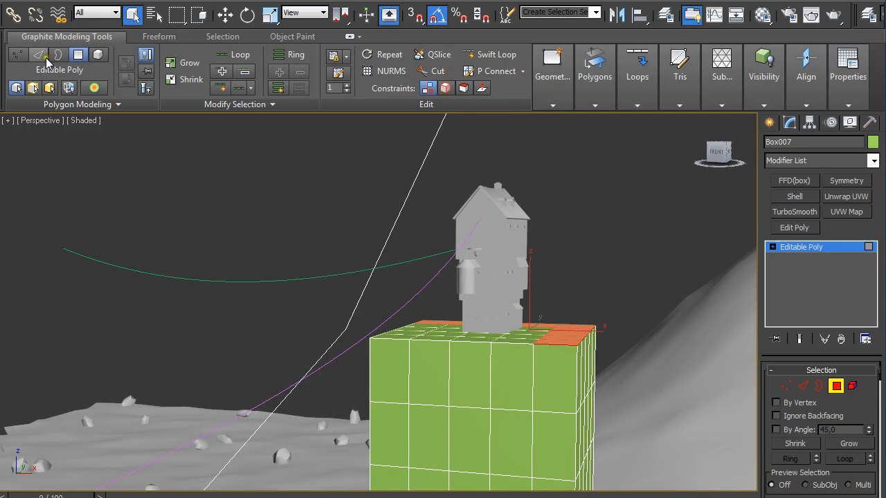
{"action": "left_click", "coordinate": [594, 63]}
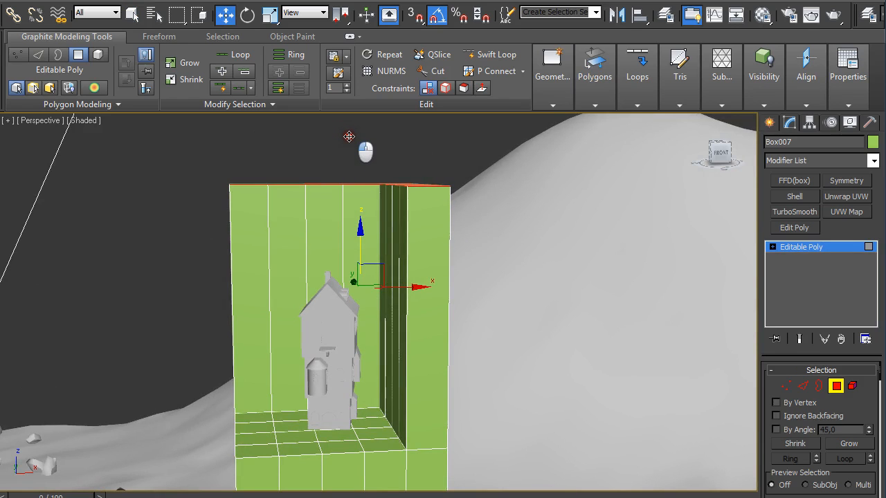
{"action": "mouse_move", "coordinate": [492, 55]}
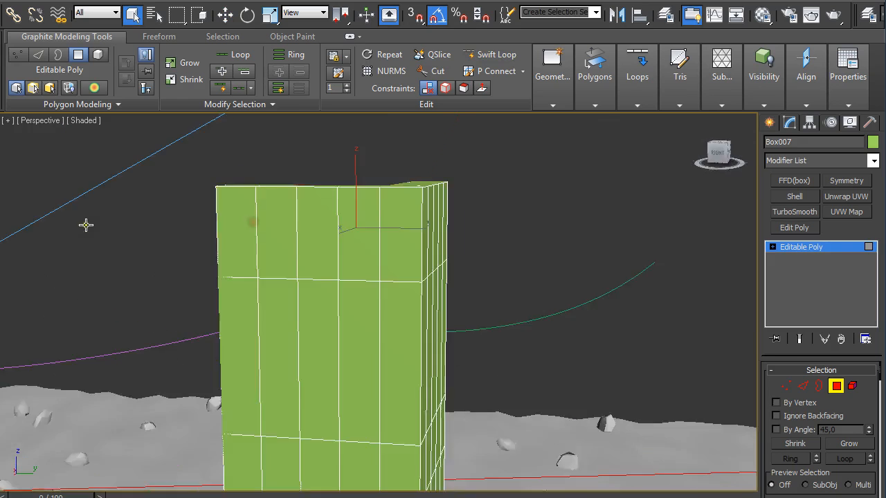
{"action": "left_click", "coordinate": [595, 77]}
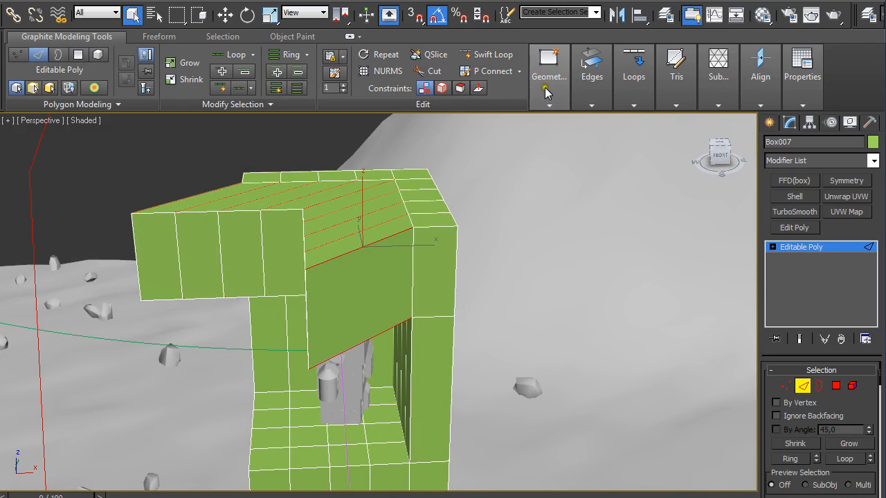
Add edge loops across the overhang and niche walls using the Loops tools in Edge mode.
{"action": "left_click", "coordinate": [634, 76]}
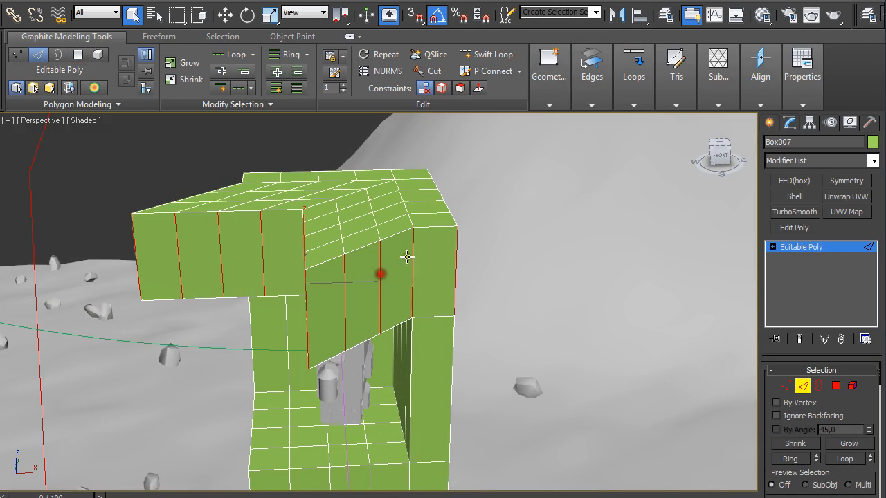
{"action": "left_click", "coordinate": [634, 76]}
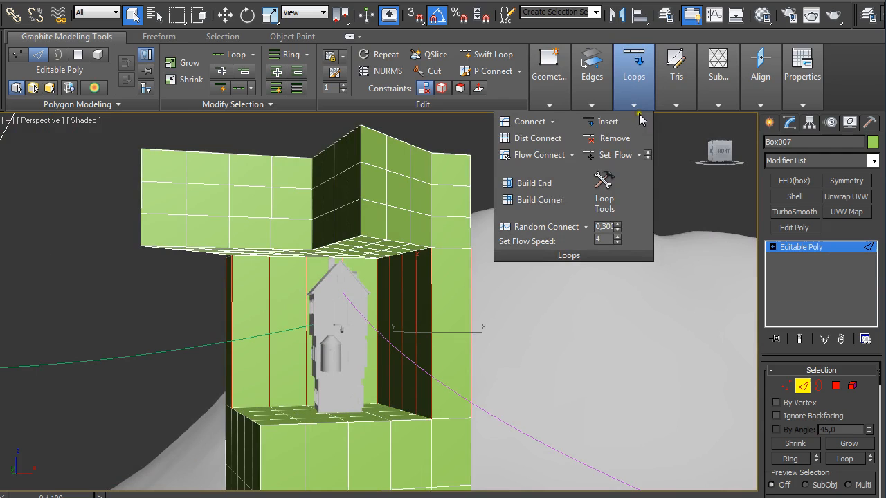
{"action": "left_click", "coordinate": [552, 122]}
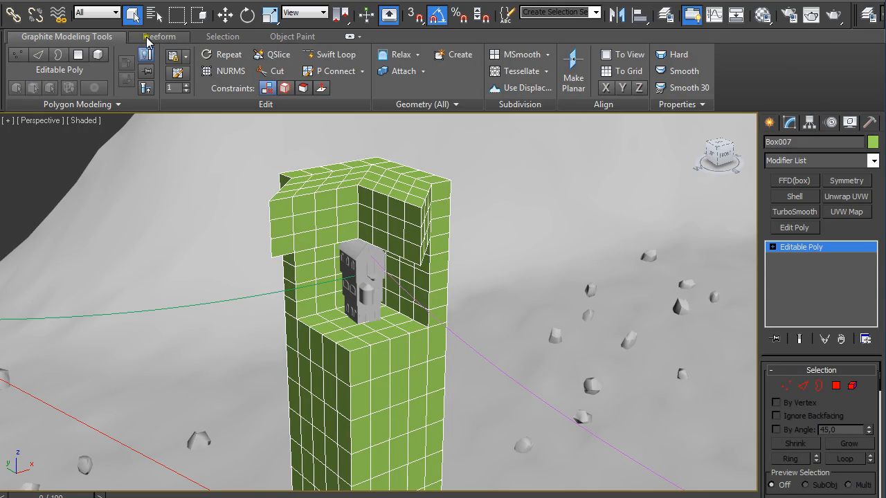
Apply a TurboSmooth modifier so the pillar displays with rounded, smoothed edges.
{"action": "left_click", "coordinate": [160, 36]}
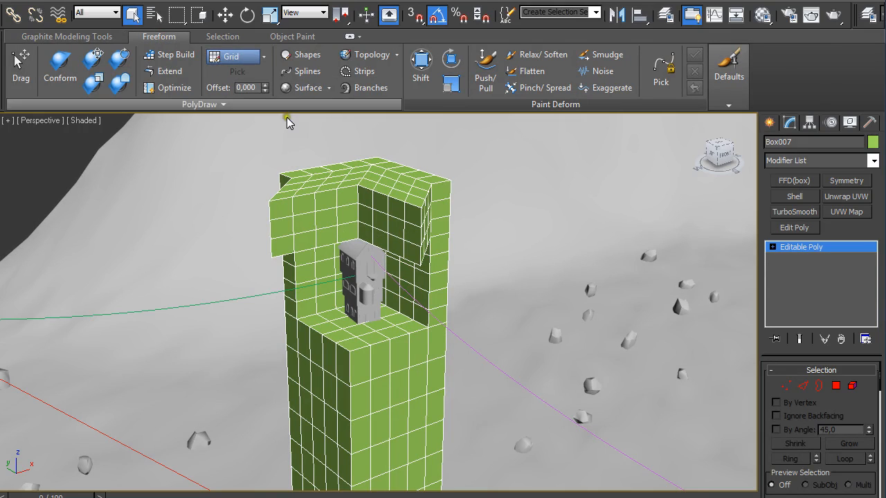
{"action": "mouse_move", "coordinate": [642, 94]}
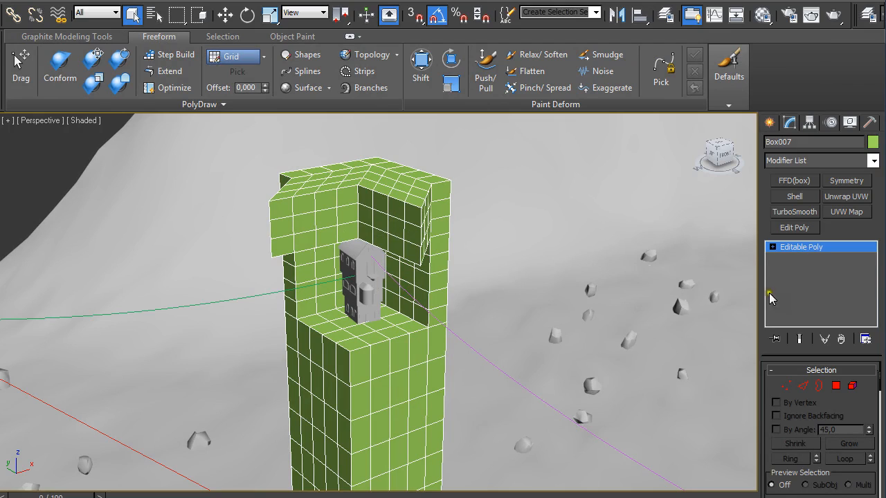
{"action": "mouse_move", "coordinate": [802, 220]}
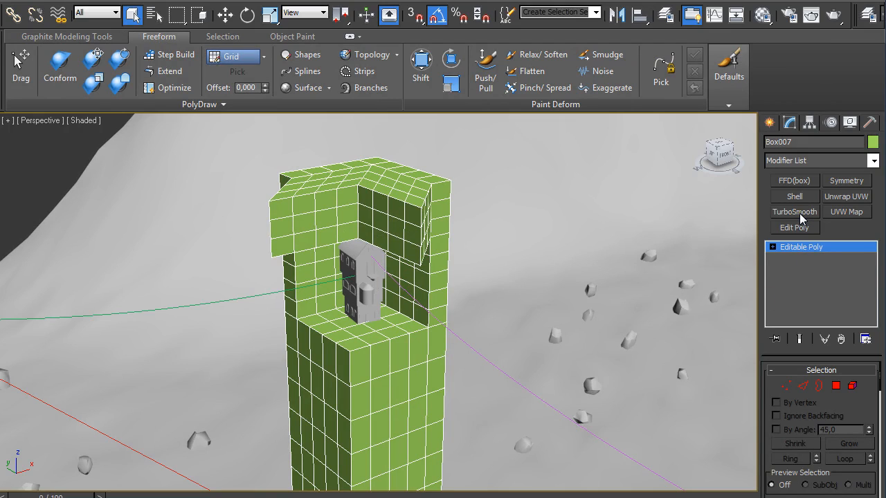
{"action": "left_click", "coordinate": [794, 212]}
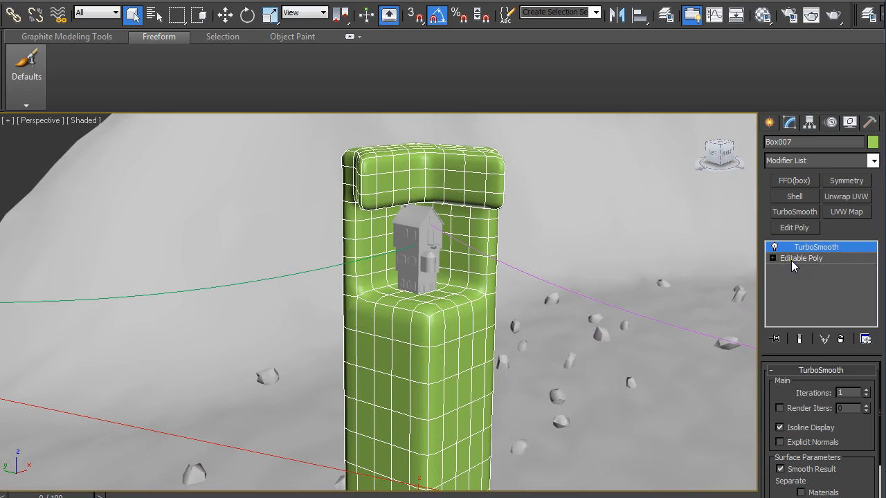
{"action": "left_click", "coordinate": [800, 257]}
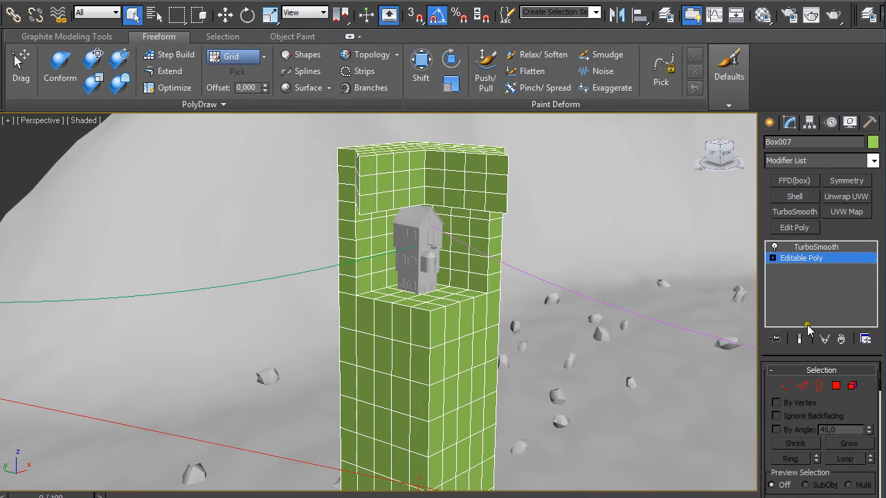
{"action": "mouse_move", "coordinate": [800, 340]}
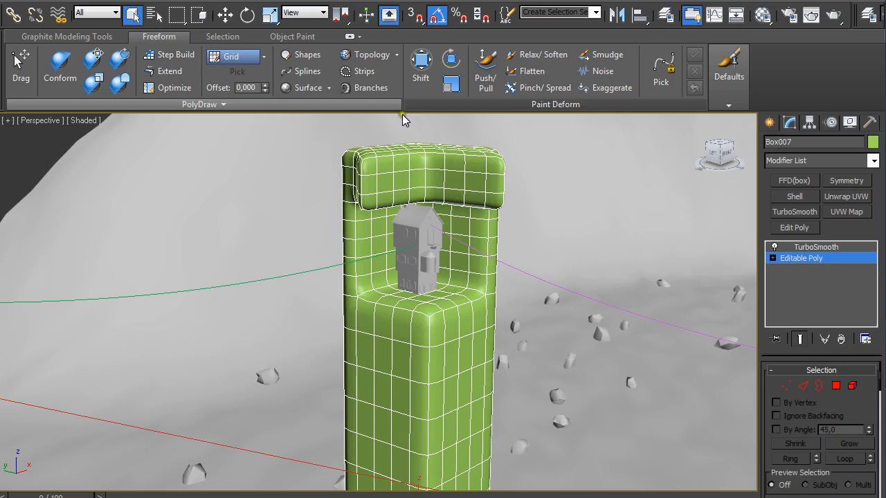
With the Shift brush, flare the pillar's base outward and narrow its waist.
{"action": "left_click", "coordinate": [421, 66]}
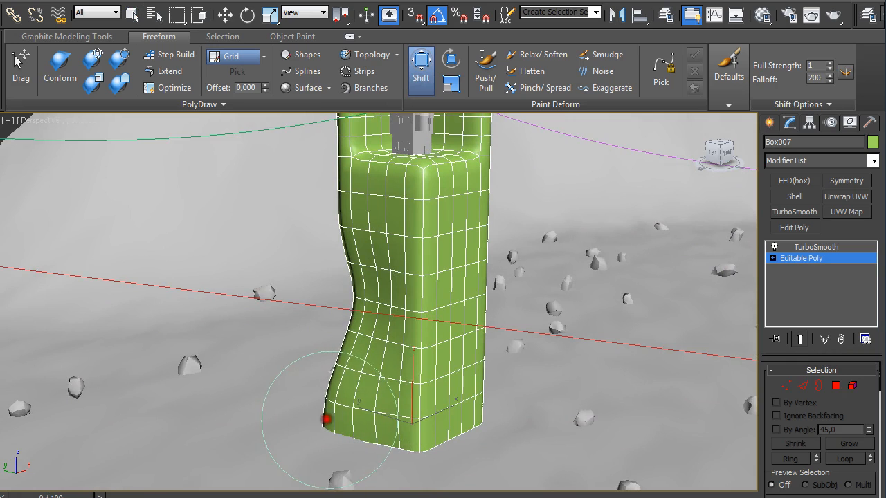
{"action": "left_click_drag", "start_coordinate": [326, 417], "coordinate": [485, 421]}
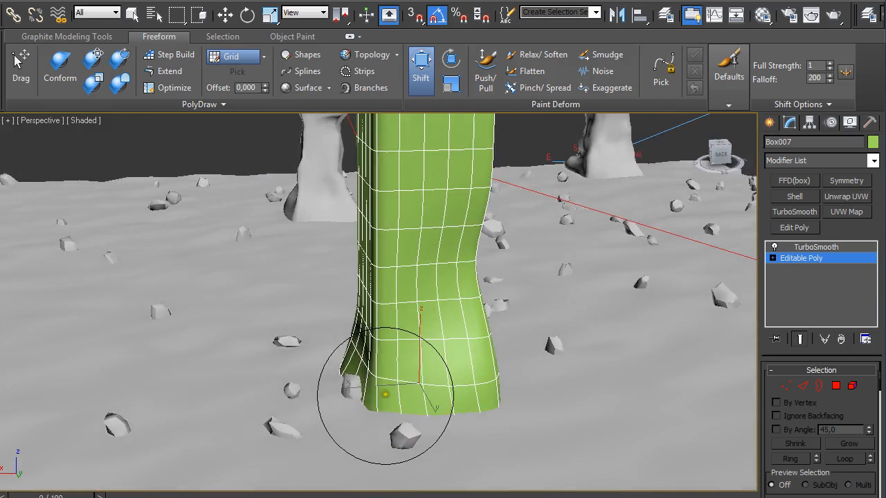
{"action": "left_click_drag", "start_coordinate": [385, 394], "coordinate": [395, 412]}
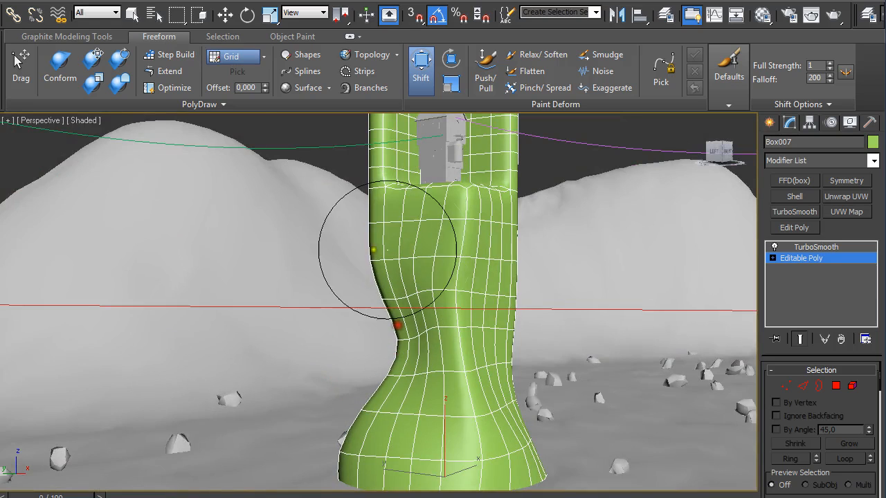
{"action": "left_click_drag", "start_coordinate": [395, 249], "coordinate": [445, 373]}
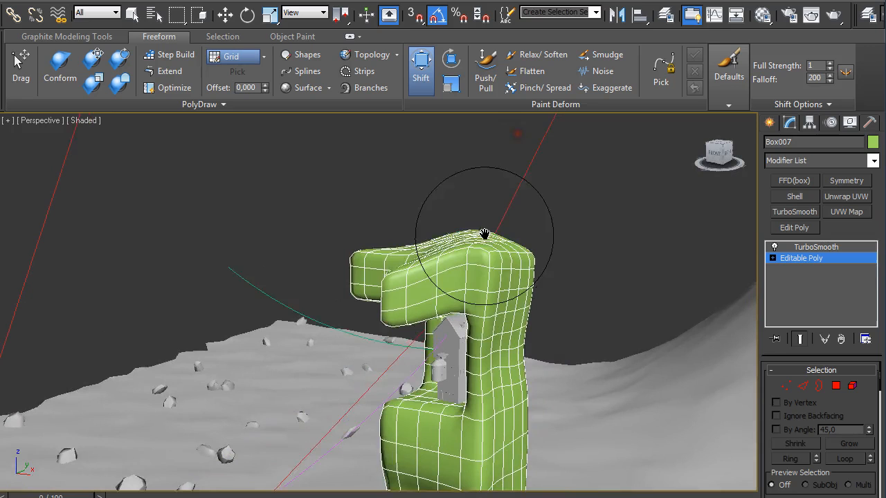
Shift the pillar's top into a bulging overhang and bend the upper and lower sides.
{"action": "left_click_drag", "start_coordinate": [484, 236], "coordinate": [395, 308]}
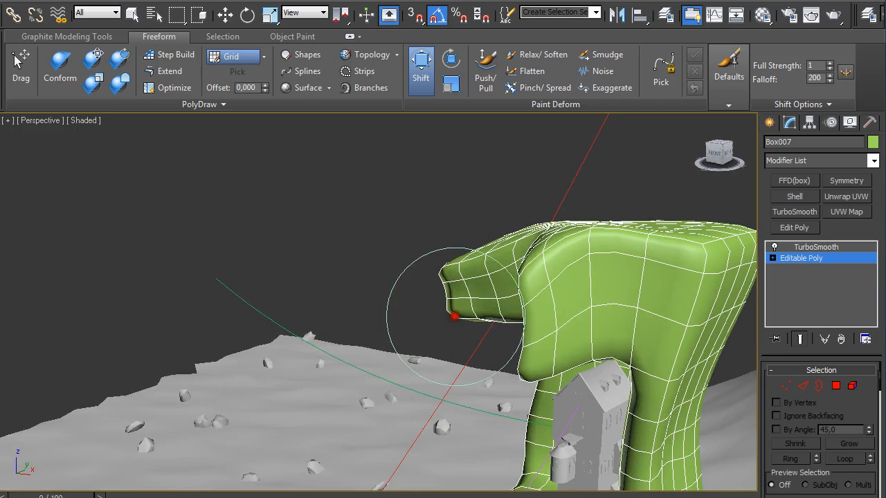
{"action": "left_click_drag", "start_coordinate": [454, 317], "coordinate": [471, 263]}
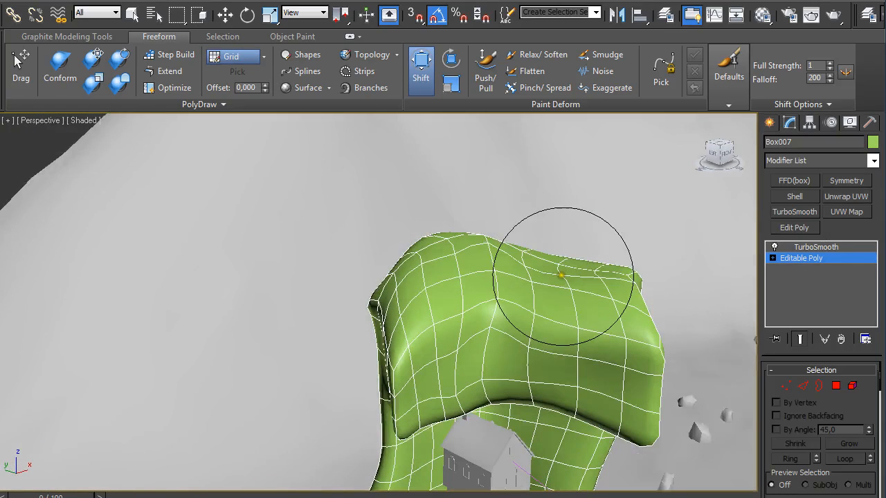
{"action": "left_click_drag", "start_coordinate": [561, 274], "coordinate": [441, 263]}
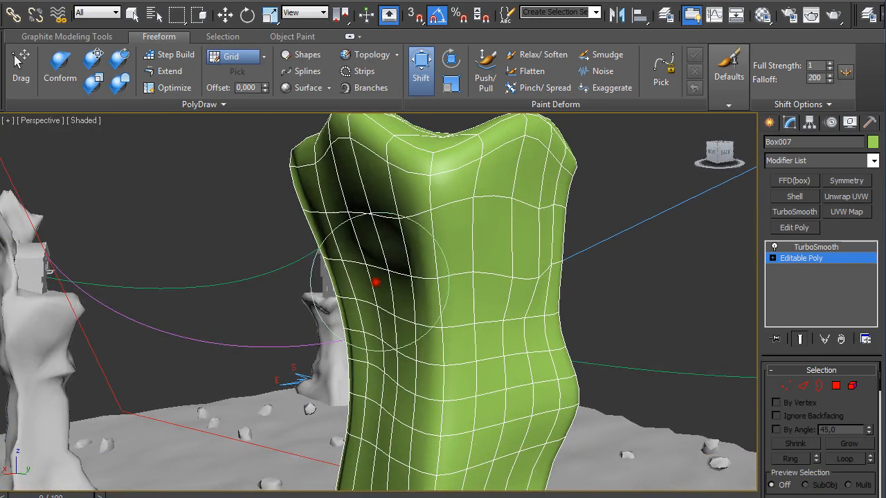
{"action": "left_click_drag", "start_coordinate": [375, 283], "coordinate": [504, 291]}
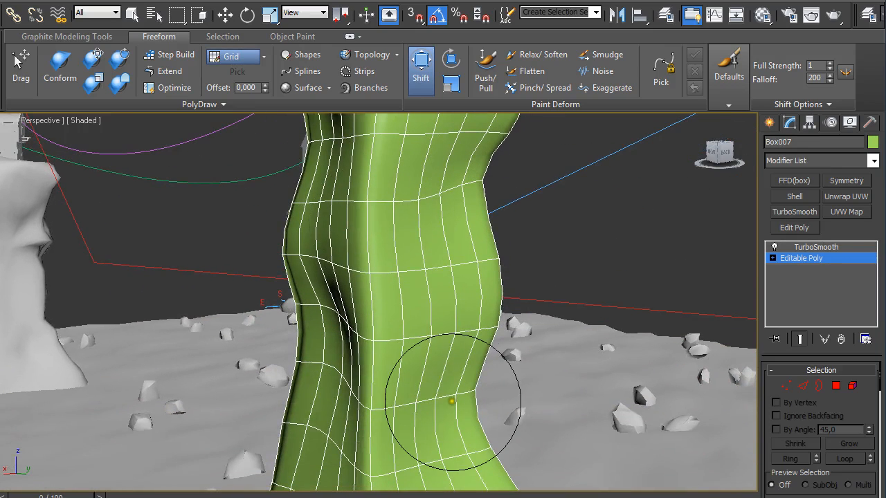
{"action": "left_click_drag", "start_coordinate": [450, 402], "coordinate": [546, 142]}
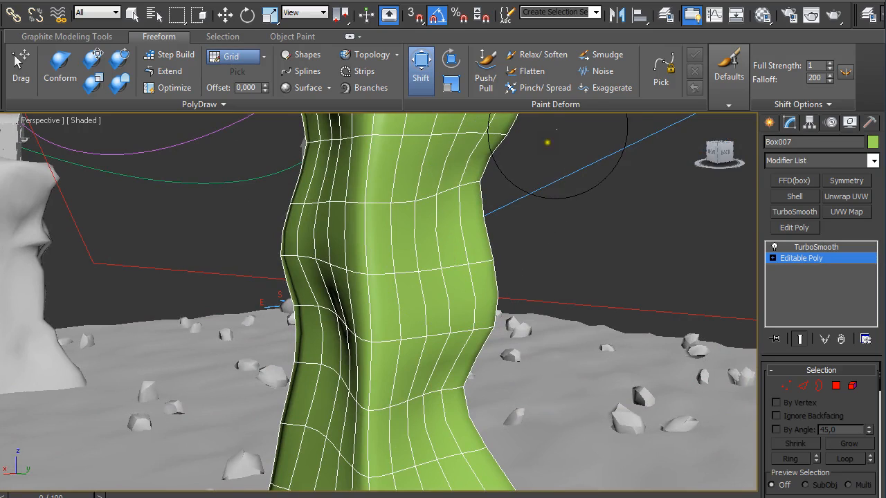
With the Push/Pull brush, raise bumps around the niche and dent the pillar's top into lumpy lobes.
{"action": "left_click", "coordinate": [485, 72]}
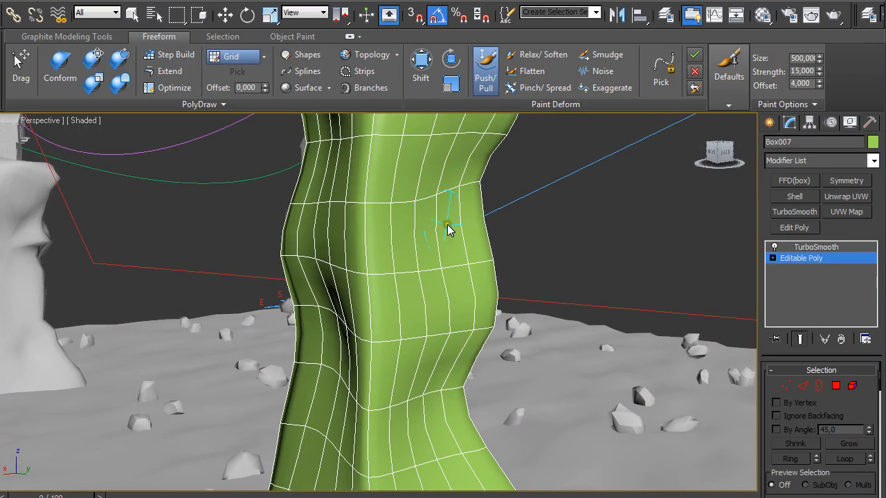
{"action": "left_click", "coordinate": [746, 76]}
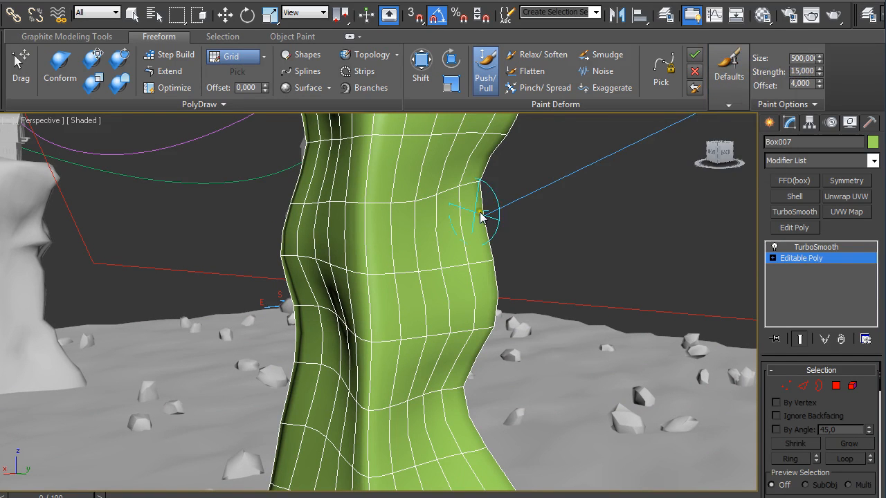
{"action": "left_click_drag", "start_coordinate": [484, 215], "coordinate": [422, 290]}
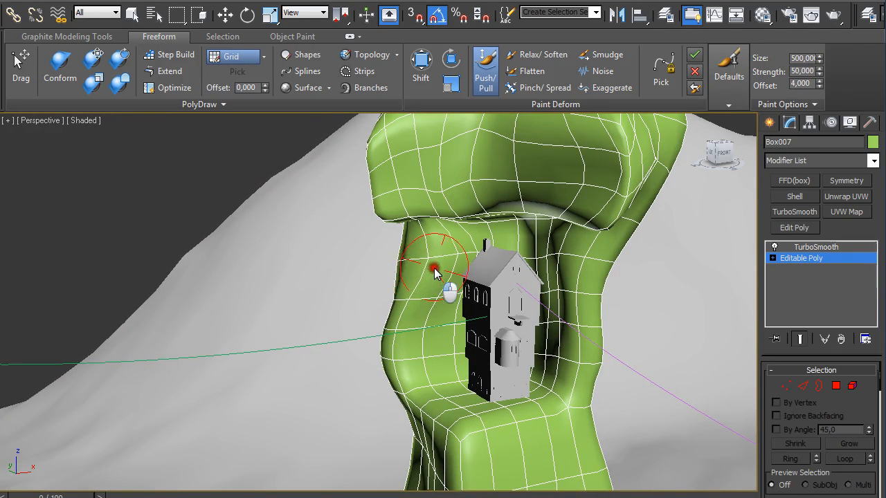
{"action": "left_click_drag", "start_coordinate": [450, 270], "coordinate": [385, 321]}
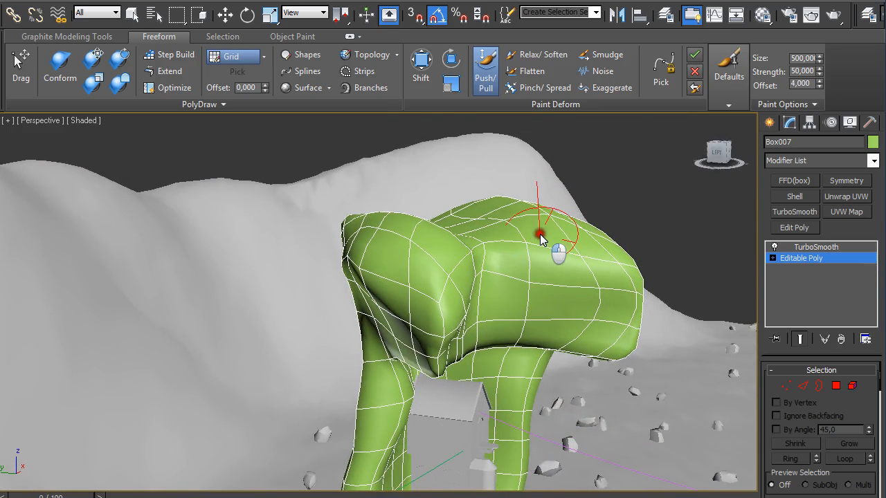
{"action": "left_click_drag", "start_coordinate": [540, 236], "coordinate": [443, 298]}
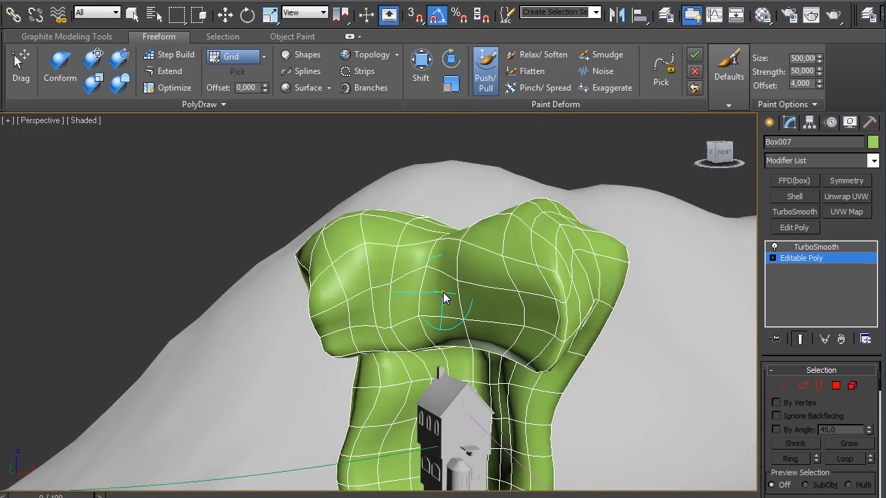
{"action": "left_click_drag", "start_coordinate": [443, 298], "coordinate": [371, 291]}
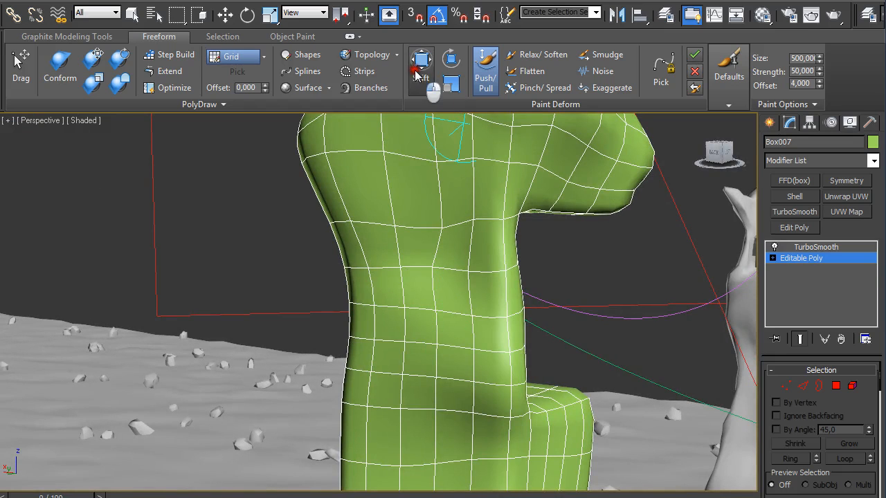
Switch back to the Shift brush and bend the lower pillar into a flowing curve.
{"action": "left_click", "coordinate": [420, 62]}
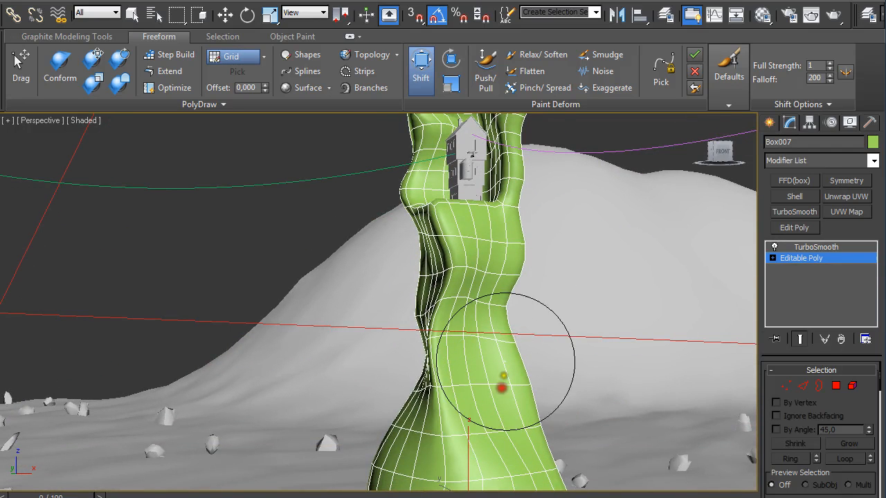
{"action": "left_click_drag", "start_coordinate": [503, 376], "coordinate": [523, 261]}
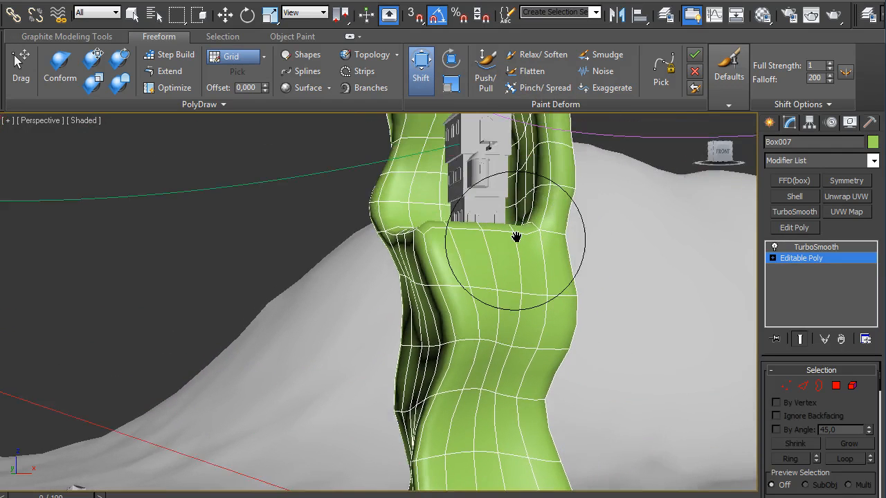
{"action": "left_click", "coordinate": [544, 88]}
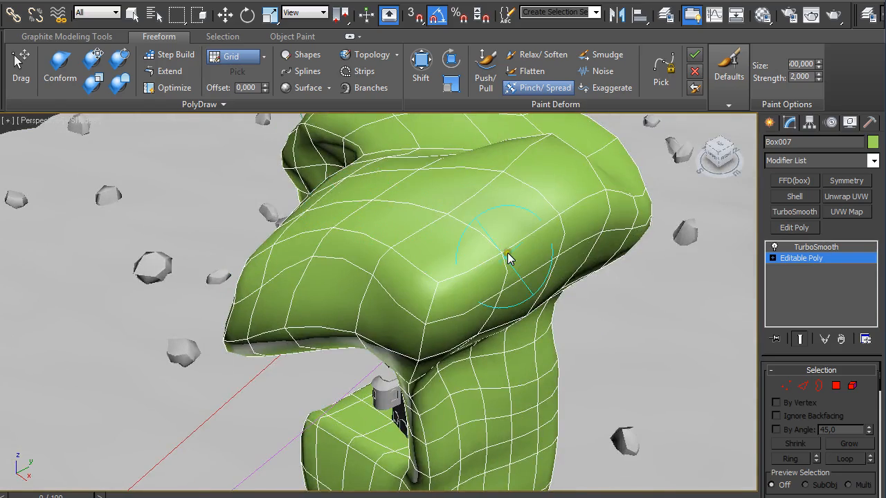
Pinch a crease across the rounded top of the pillar with the Pinch/Spread brush.
{"action": "left_click_drag", "start_coordinate": [510, 252], "coordinate": [385, 339]}
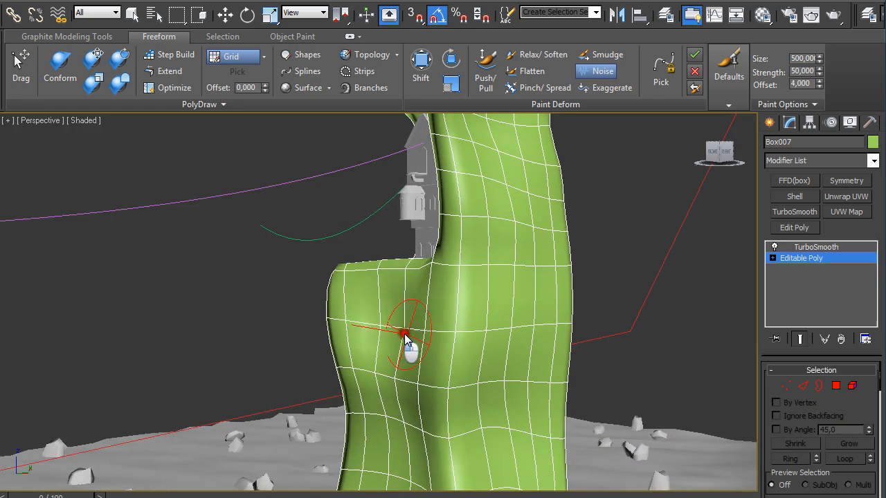
Paint noise strokes up the pillar's sides to its top bulge, roughening the surface.
{"action": "left_click_drag", "start_coordinate": [409, 339], "coordinate": [533, 358]}
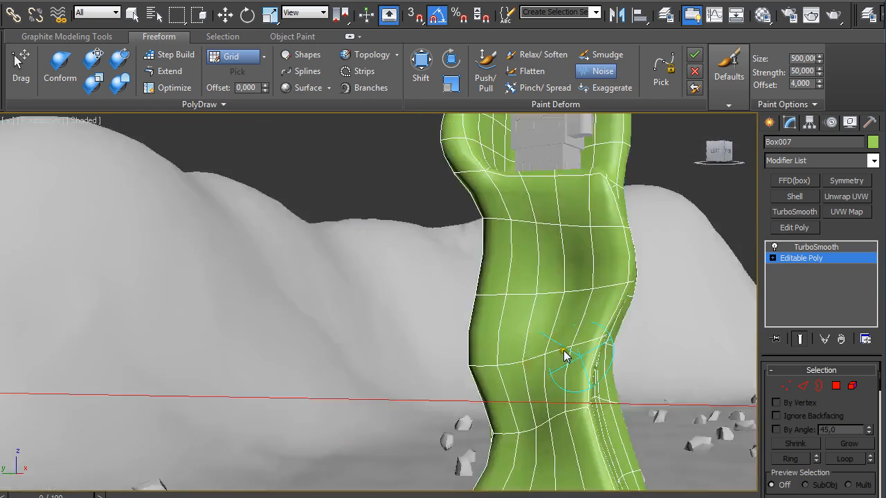
{"action": "left_click_drag", "start_coordinate": [568, 353], "coordinate": [463, 222]}
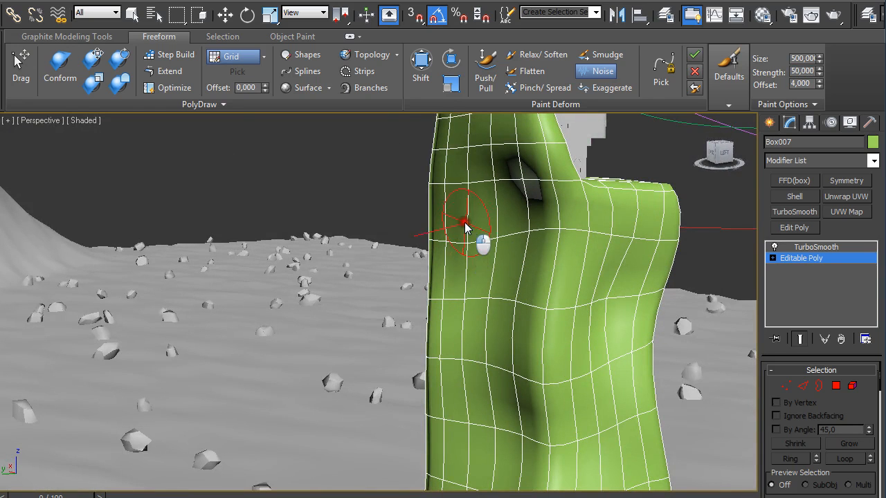
{"action": "left_click_drag", "start_coordinate": [468, 222], "coordinate": [499, 415]}
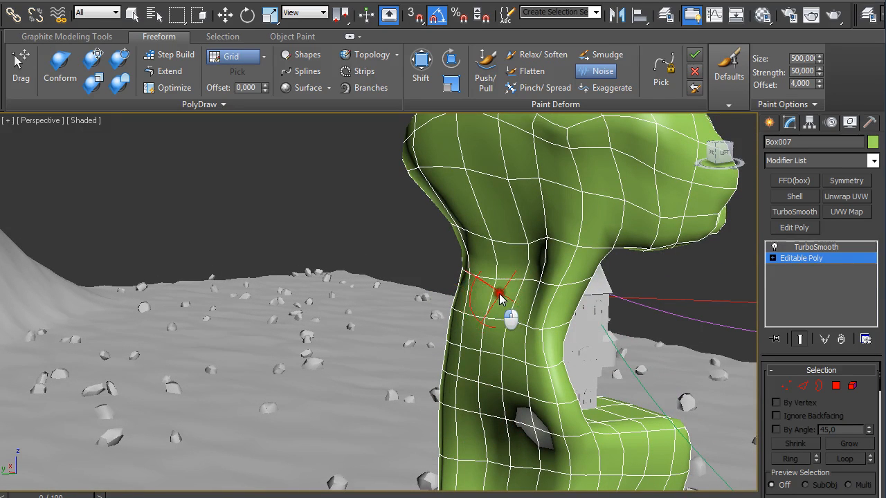
{"action": "left_click_drag", "start_coordinate": [501, 298], "coordinate": [547, 187]}
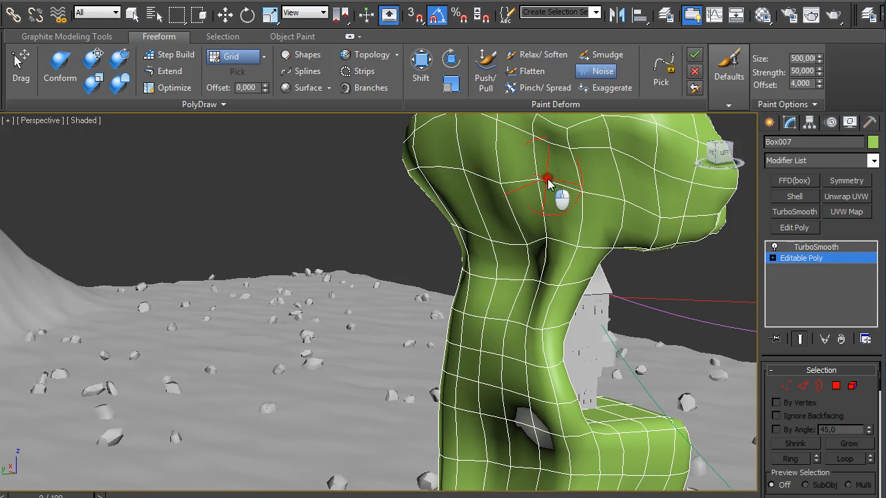
{"action": "left_click_drag", "start_coordinate": [547, 180], "coordinate": [574, 191]}
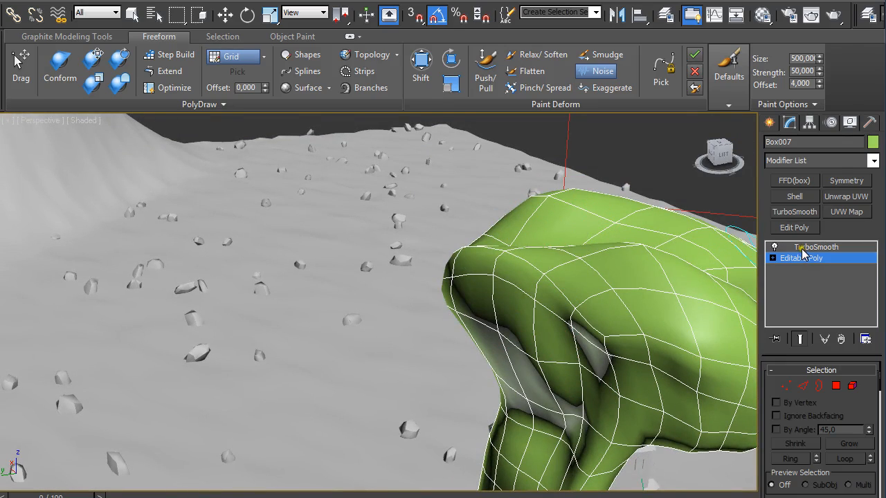
Raise TurboSmooth Iterations to 2, return to the Editable Poly and resume brush sculpting.
{"action": "left_click", "coordinate": [815, 247]}
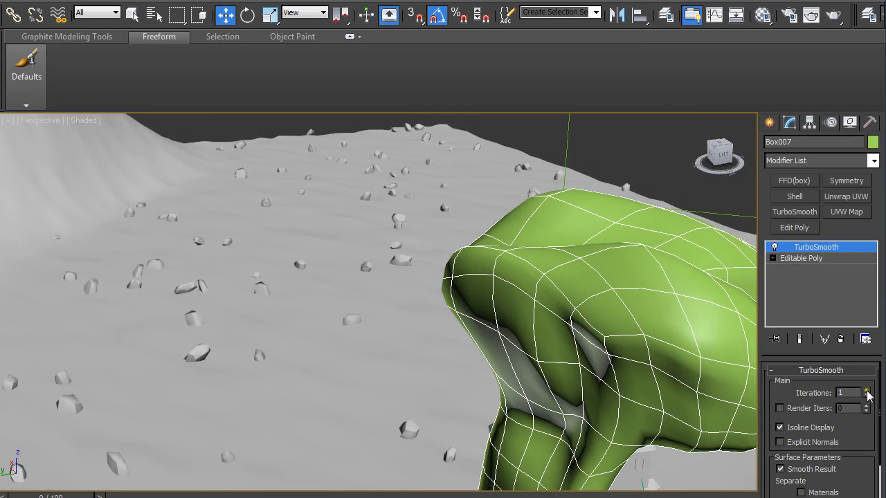
{"action": "left_click", "coordinate": [867, 390]}
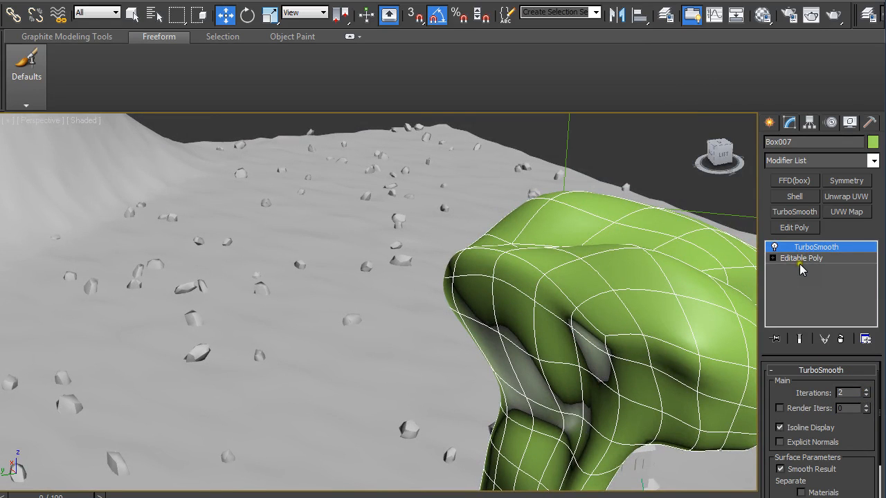
{"action": "left_click", "coordinate": [800, 257]}
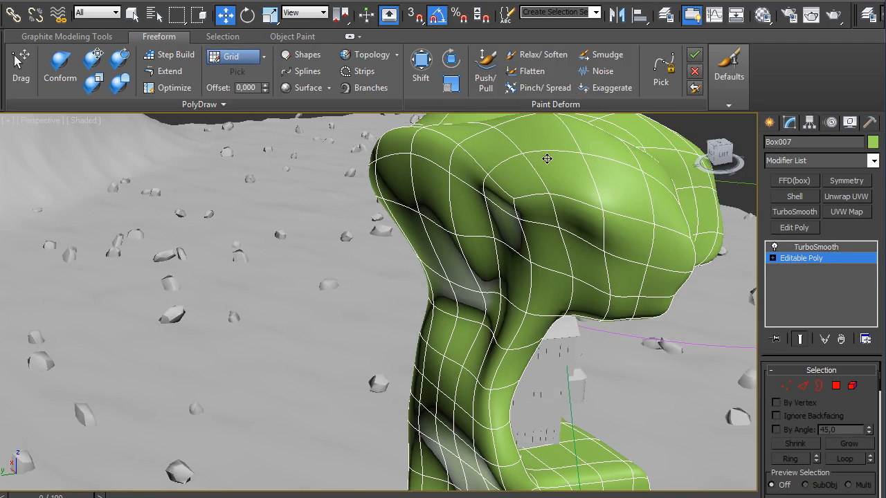
{"action": "left_click", "coordinate": [602, 71]}
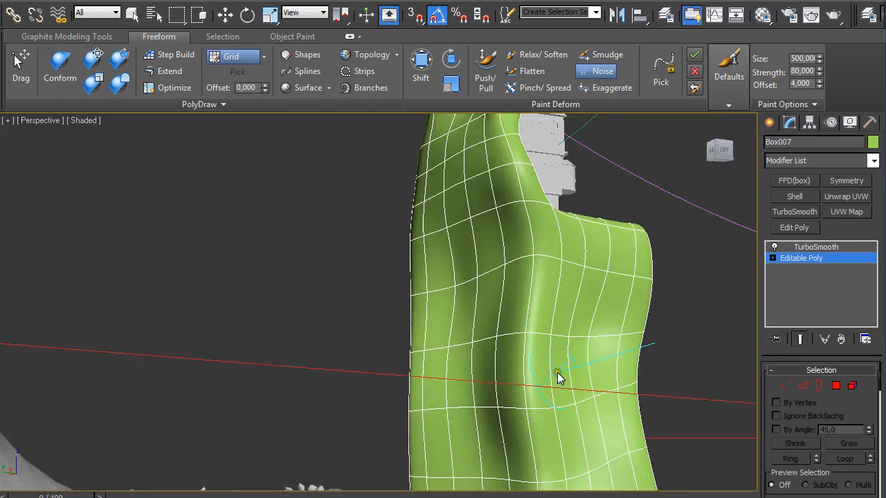
Roughen the lower side with noise, push out a bulge, then recheck the TurboSmooth settings.
{"action": "left_click_drag", "start_coordinate": [560, 377], "coordinate": [422, 286]}
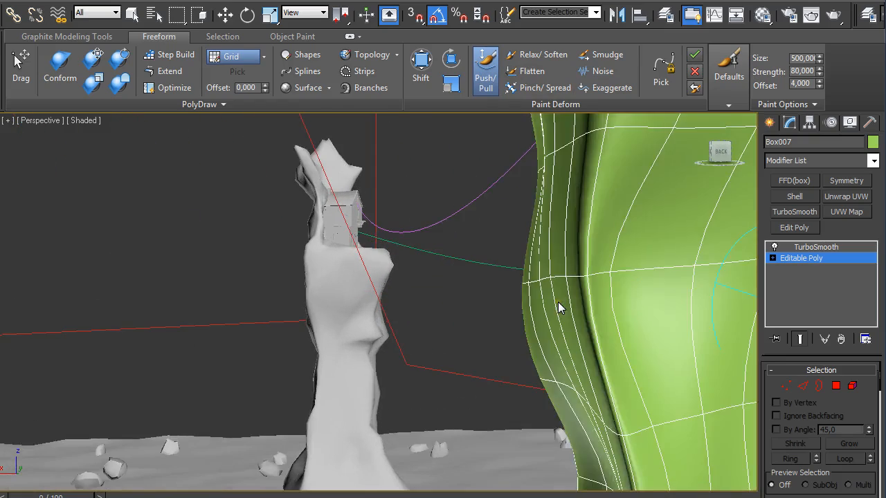
{"action": "left_click_drag", "start_coordinate": [560, 308], "coordinate": [584, 291]}
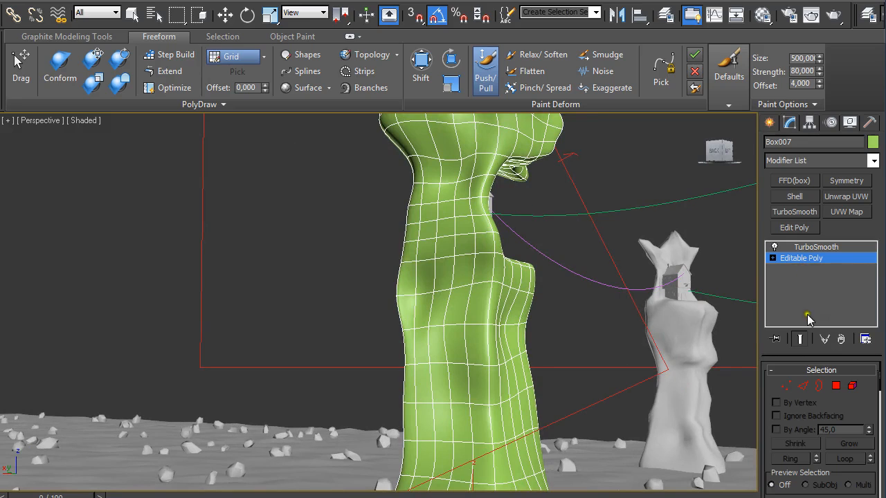
{"action": "left_click", "coordinate": [484, 363]}
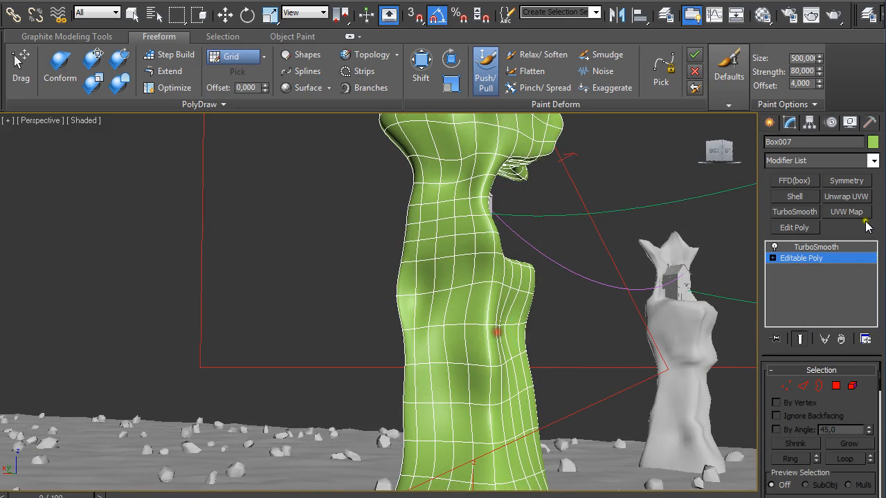
{"action": "left_click", "coordinate": [815, 246]}
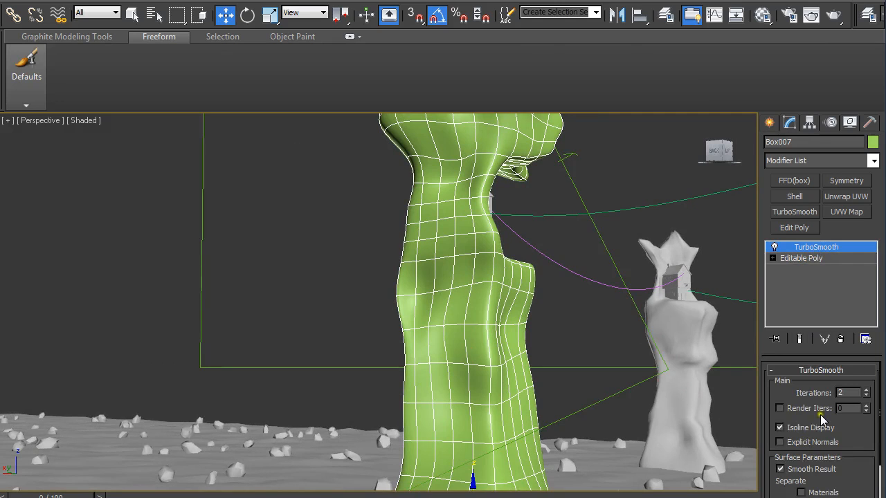
{"action": "left_click", "coordinate": [865, 396]}
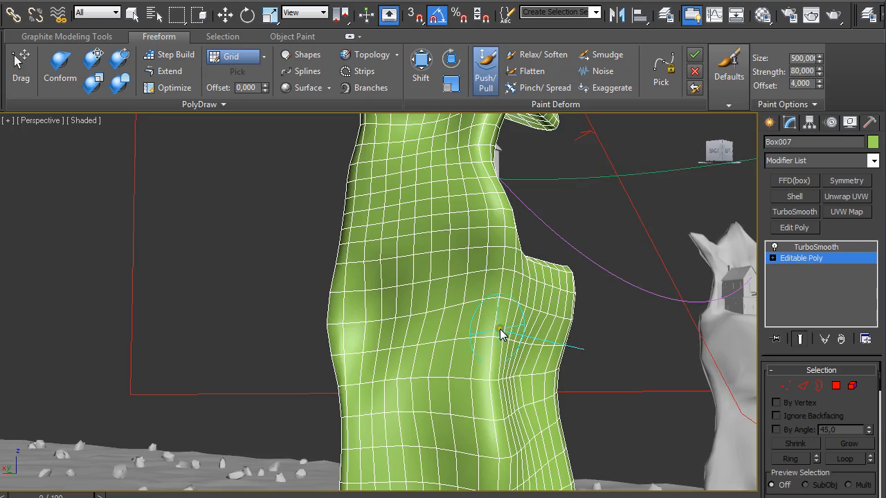
Push in and deepen a crease along the pillar's middle with Push/Pull strokes.
{"action": "left_click_drag", "start_coordinate": [501, 336], "coordinate": [468, 343]}
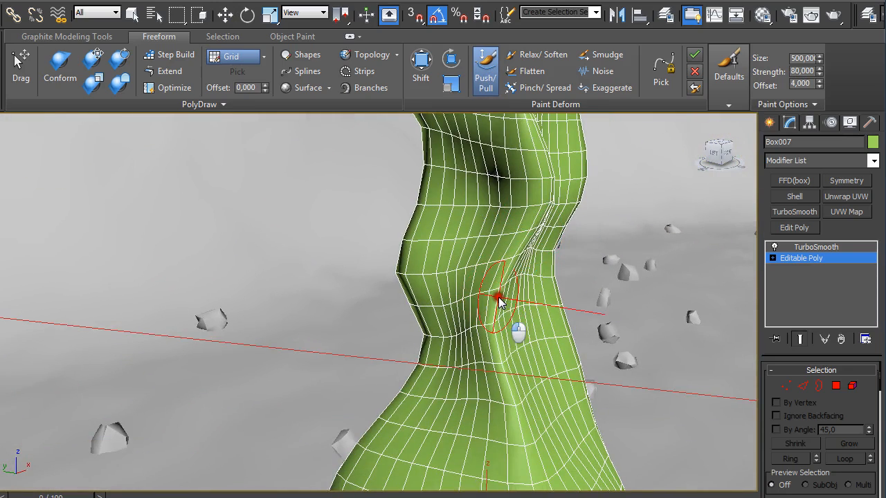
{"action": "left_click_drag", "start_coordinate": [498, 297], "coordinate": [484, 305]}
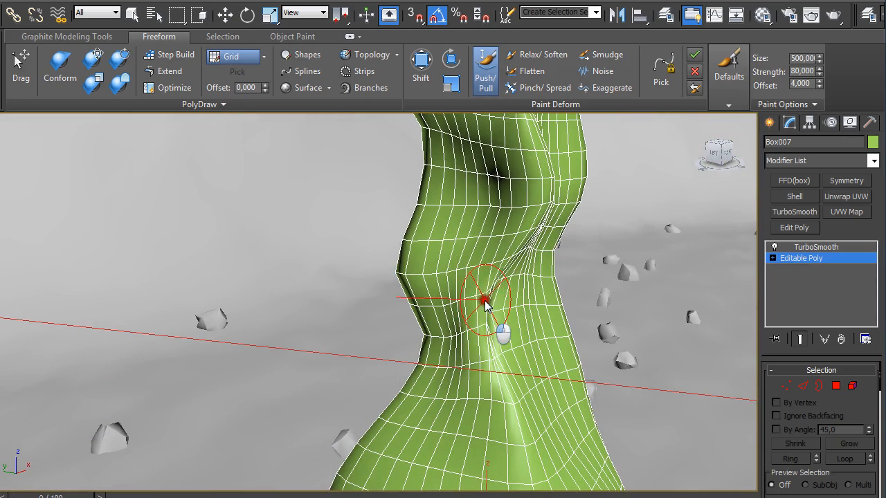
{"action": "left_click_drag", "start_coordinate": [484, 305], "coordinate": [436, 256]}
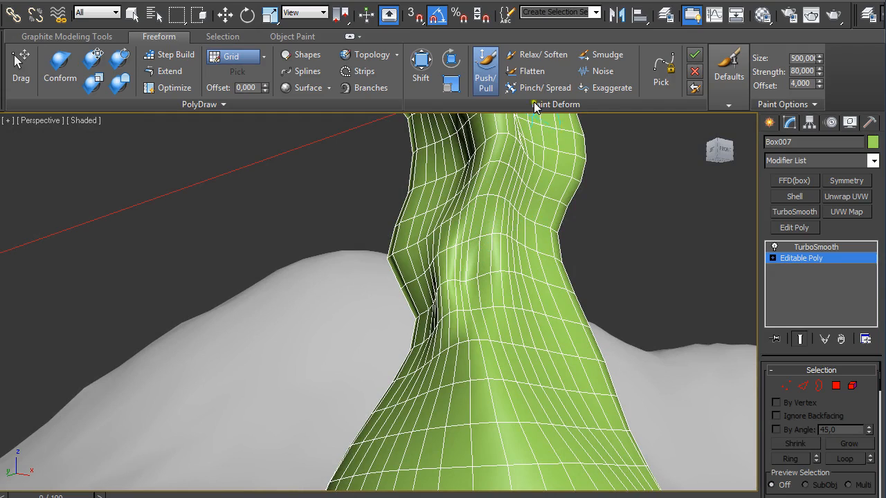
Switch from Push/Pull to Relax/Soften and smooth the pinched crease on the pillar's middle.
{"action": "left_click", "coordinate": [543, 54]}
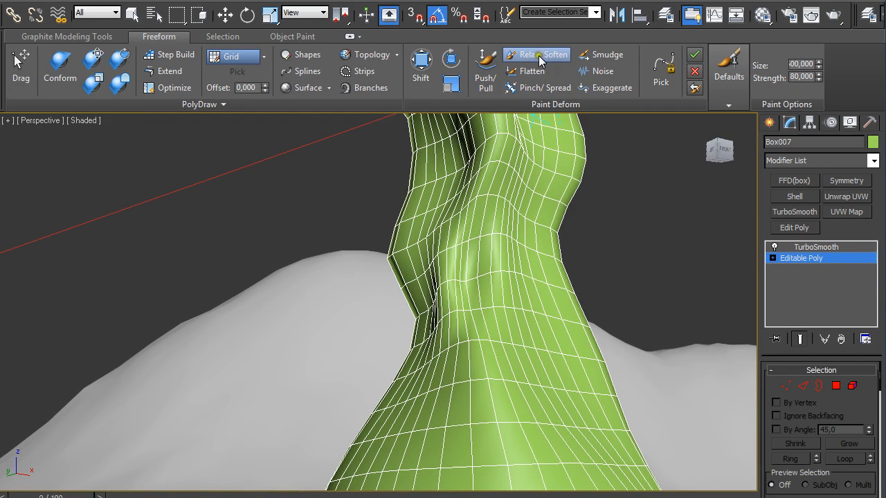
{"action": "left_click", "coordinate": [537, 56]}
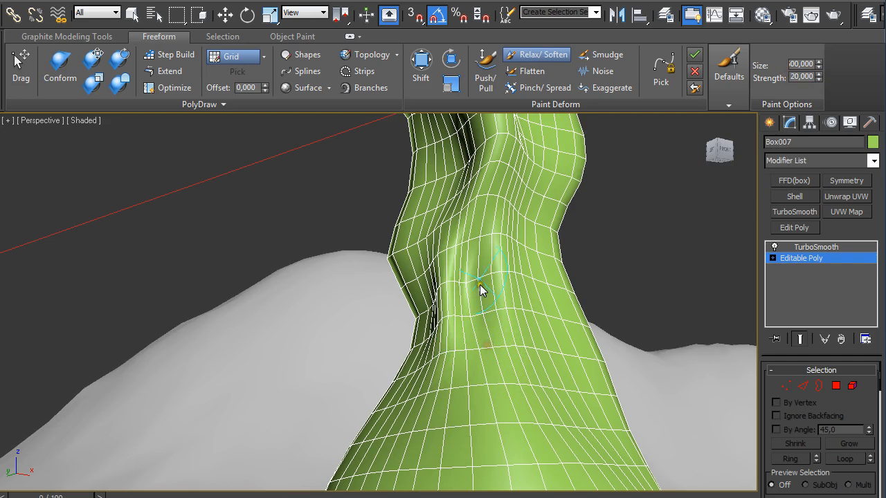
{"action": "left_click_drag", "start_coordinate": [482, 291], "coordinate": [510, 277]}
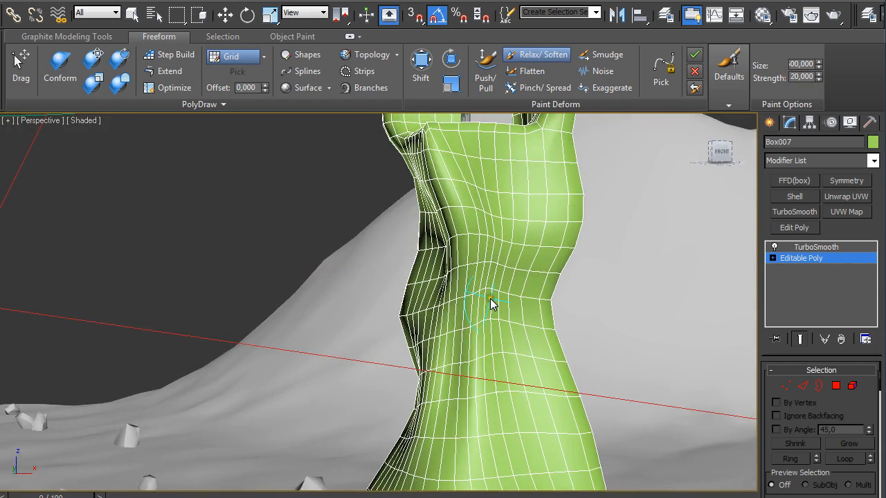
{"action": "left_click_drag", "start_coordinate": [491, 305], "coordinate": [443, 349]}
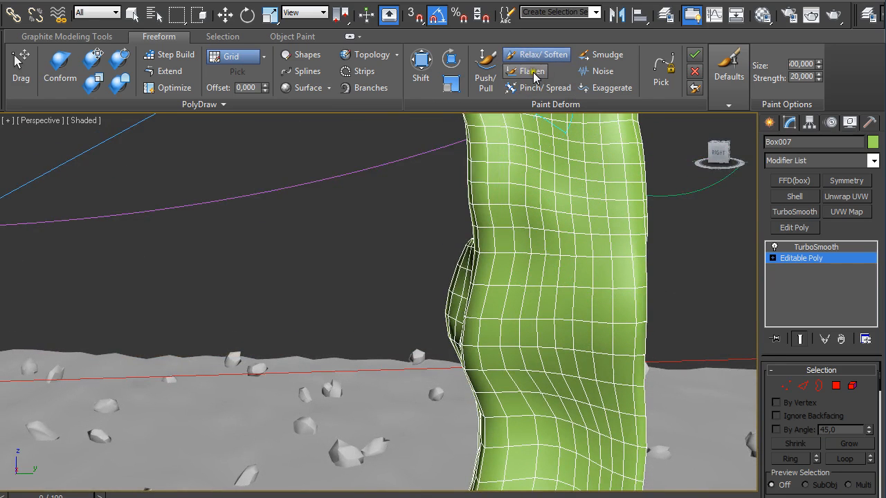
{"action": "mouse_move", "coordinate": [531, 72]}
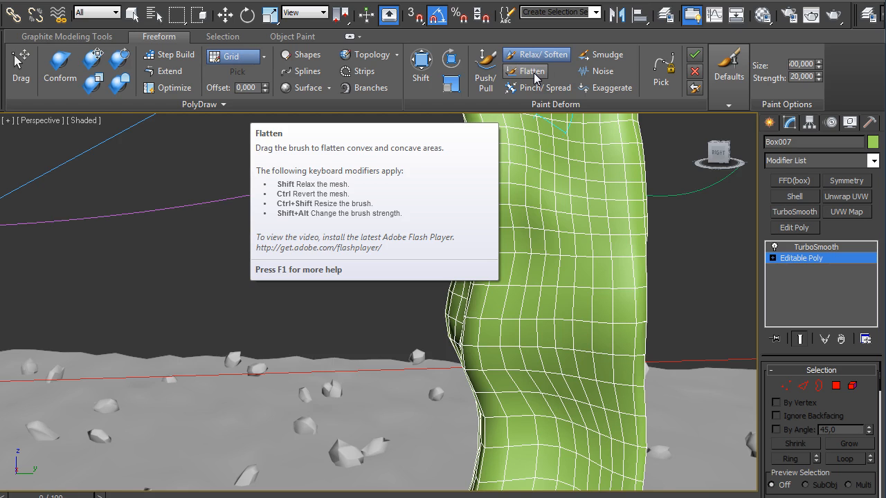
{"action": "mouse_move", "coordinate": [612, 88]}
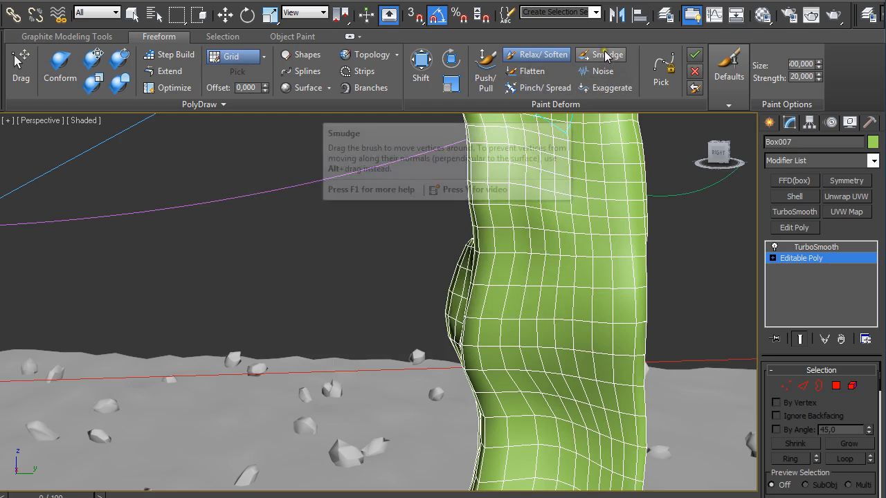
{"action": "mouse_move", "coordinate": [531, 71]}
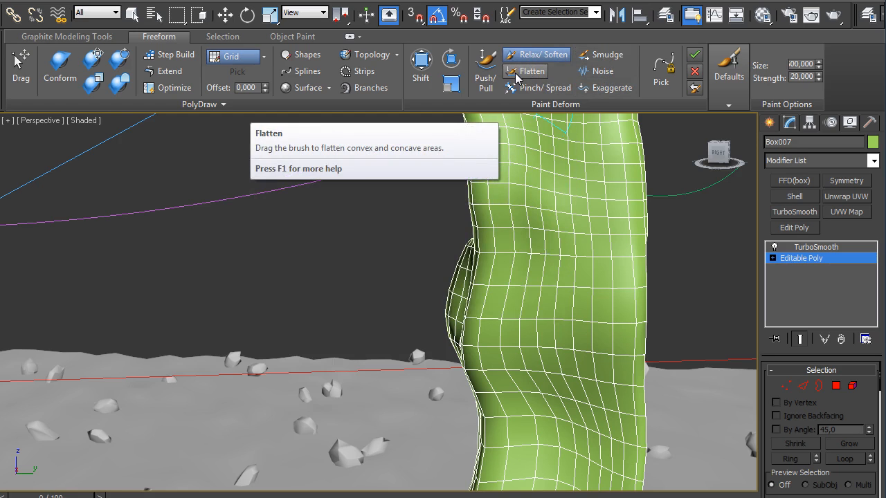
{"action": "mouse_move", "coordinate": [542, 88]}
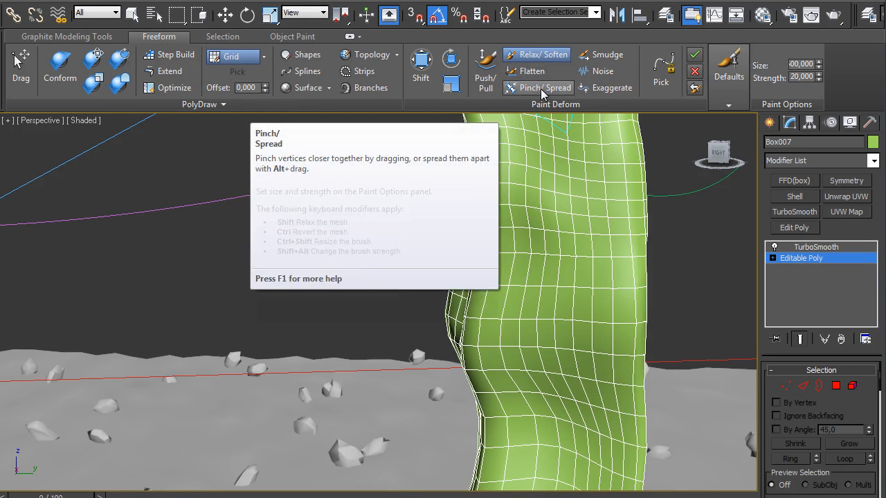
{"action": "mouse_move", "coordinate": [609, 89]}
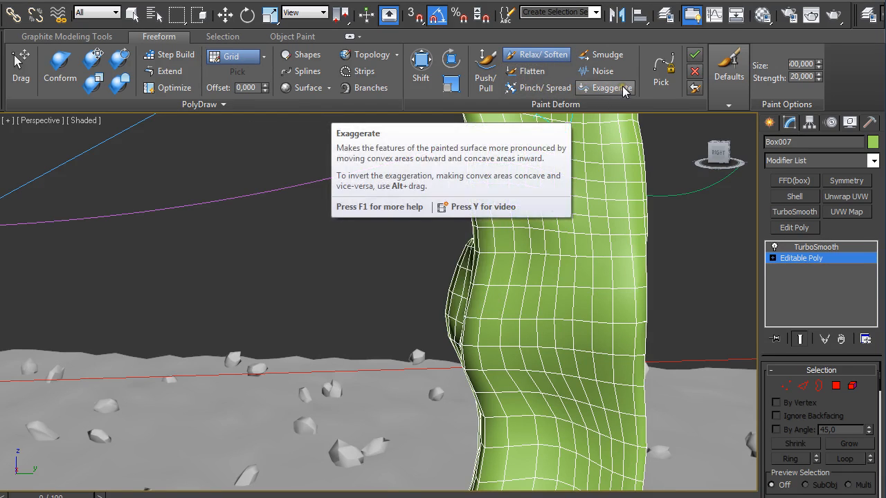
{"action": "mouse_move", "coordinate": [602, 71]}
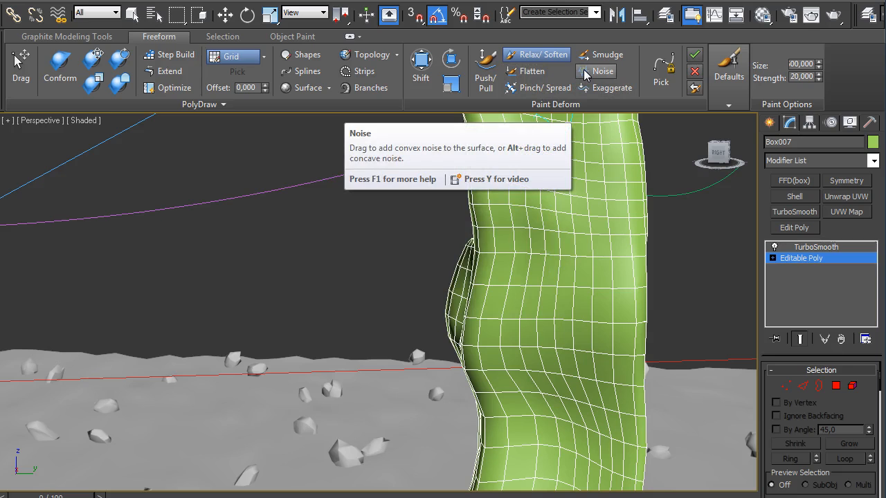